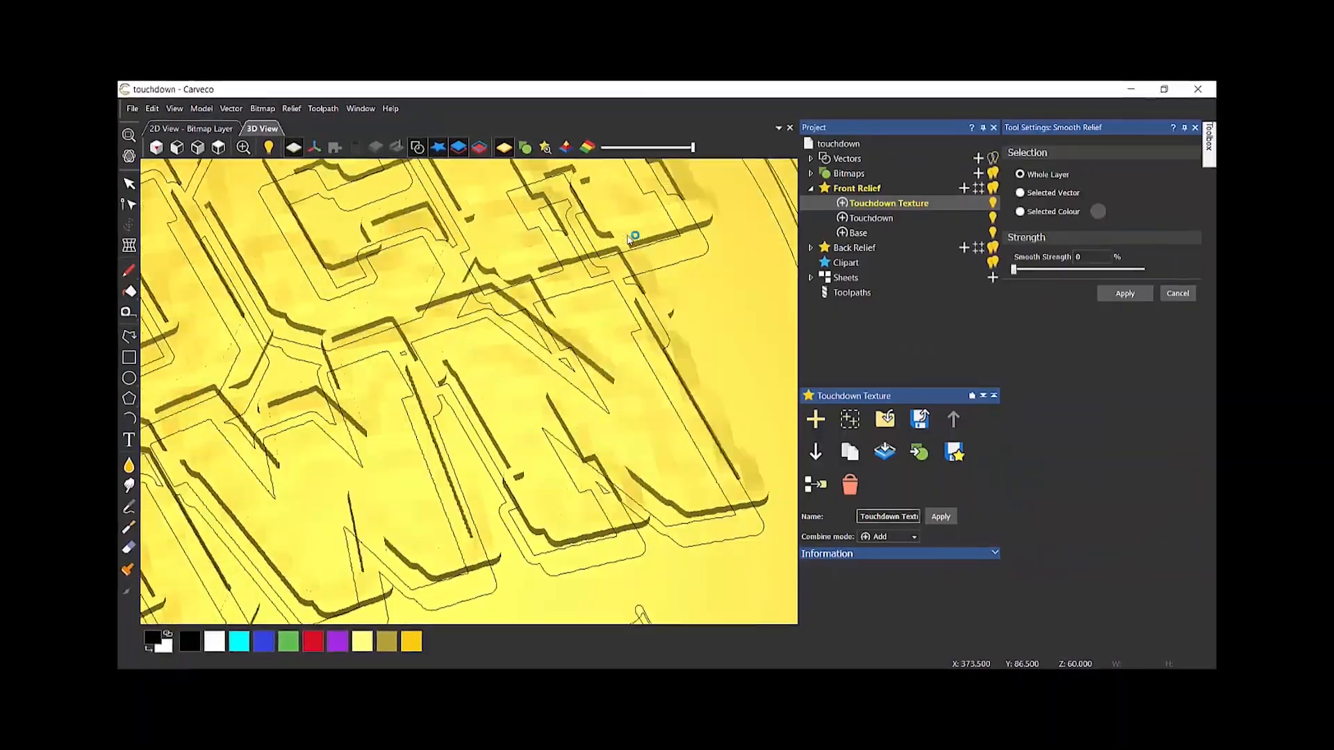
- Enter a 6 x 6 inch size for the new model
{"action": "left_click_drag", "start_coordinate": [1014, 269], "coordinate": [1055, 269]}
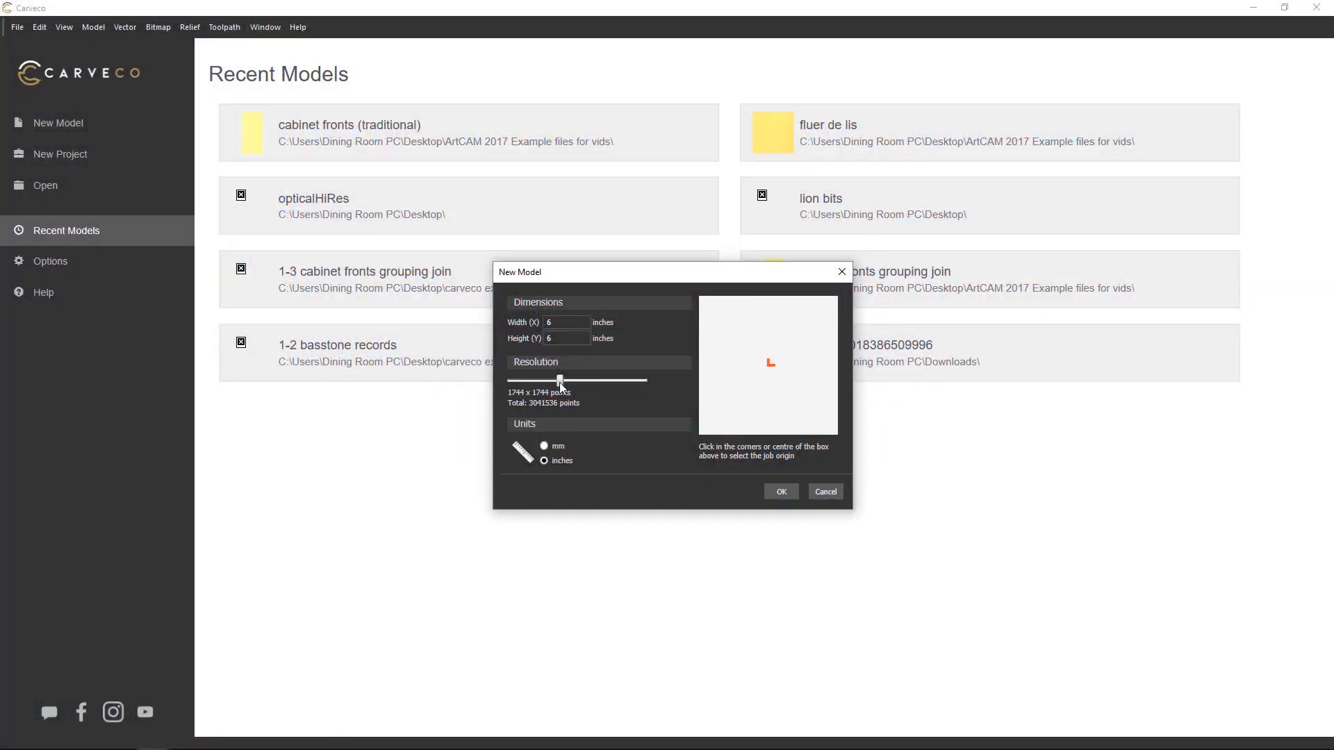
- Settle the resolution slider on 2000 x 2000 points and create the model
{"action": "left_click_drag", "start_coordinate": [558, 380], "coordinate": [647, 380]}
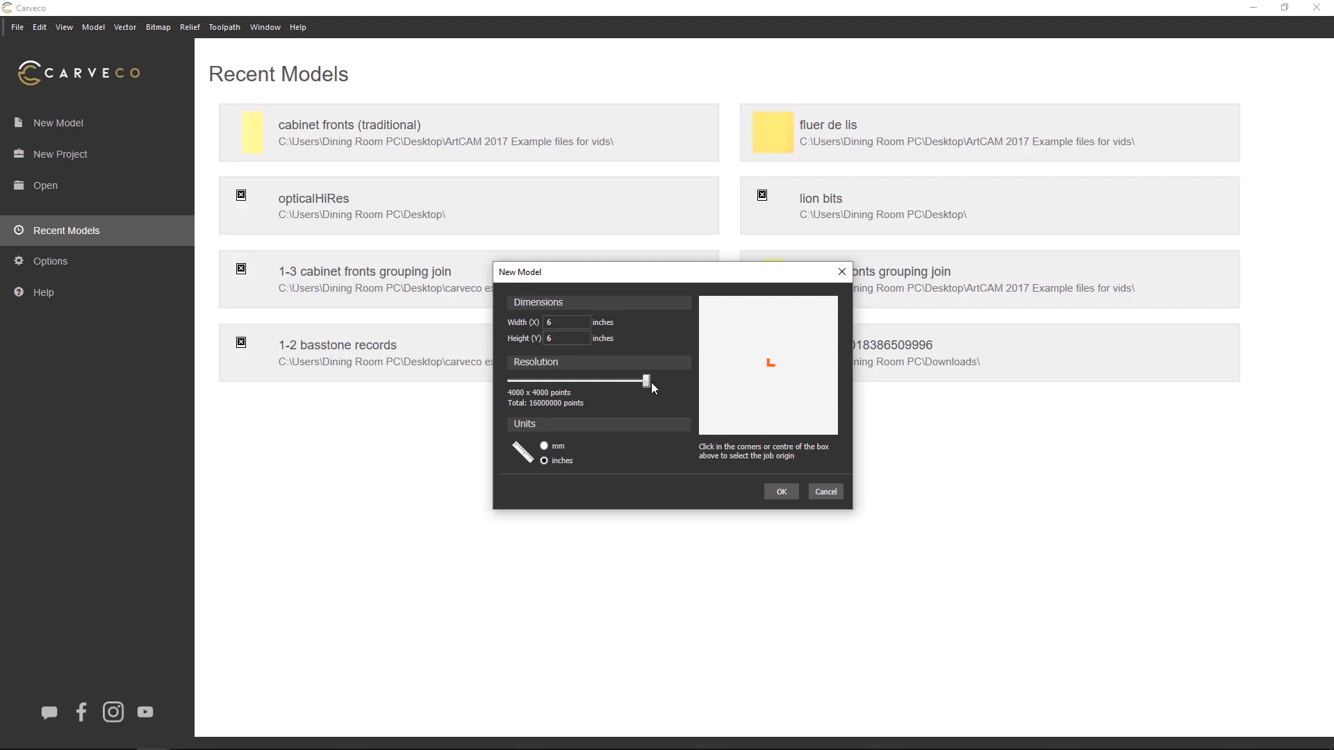
{"action": "left_click_drag", "start_coordinate": [647, 379], "coordinate": [527, 379]}
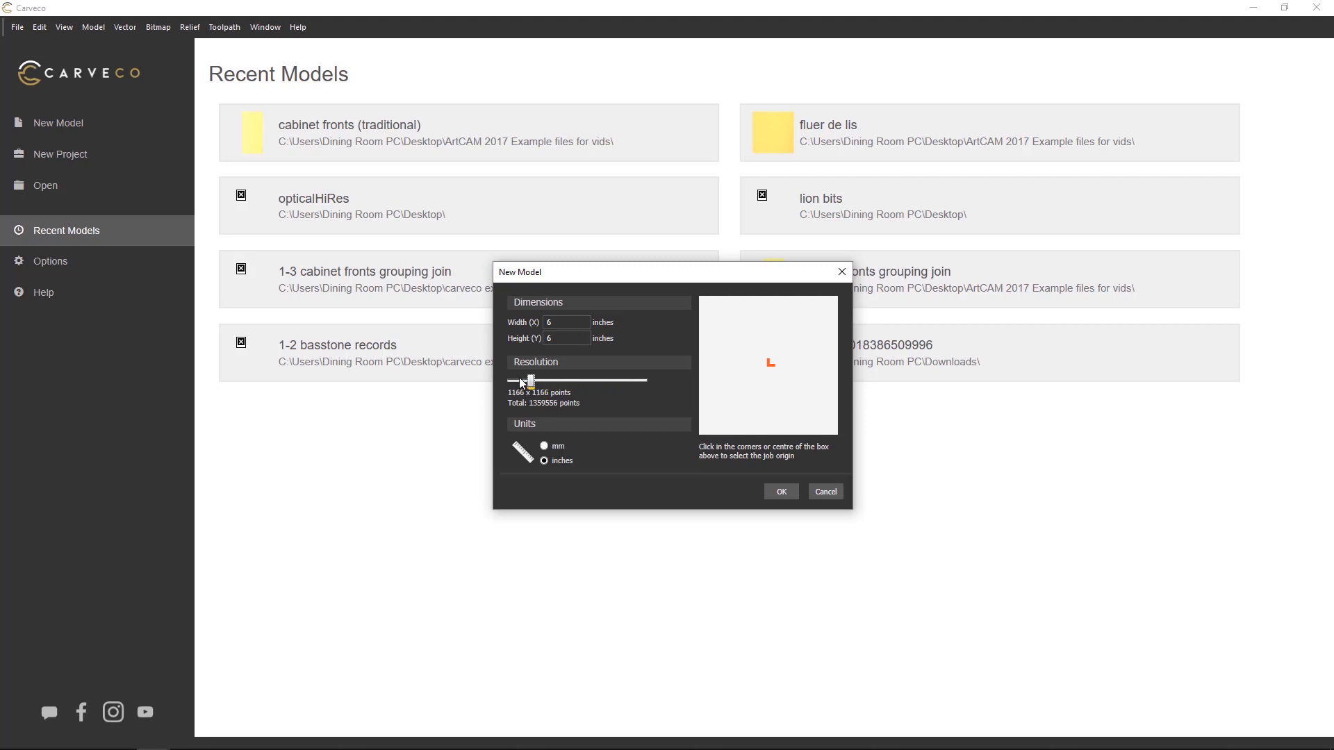
{"action": "left_click_drag", "start_coordinate": [528, 380], "coordinate": [571, 380]}
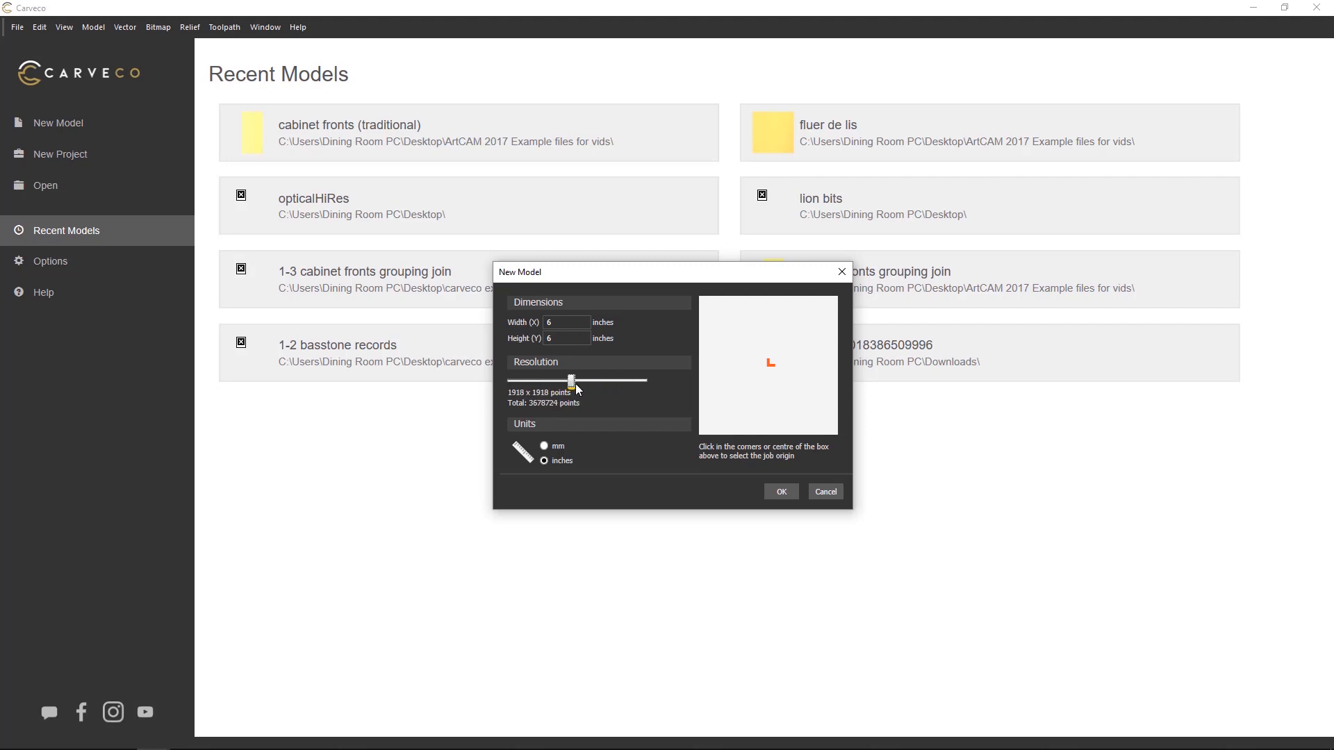
{"action": "left_click_drag", "start_coordinate": [570, 380], "coordinate": [575, 380]}
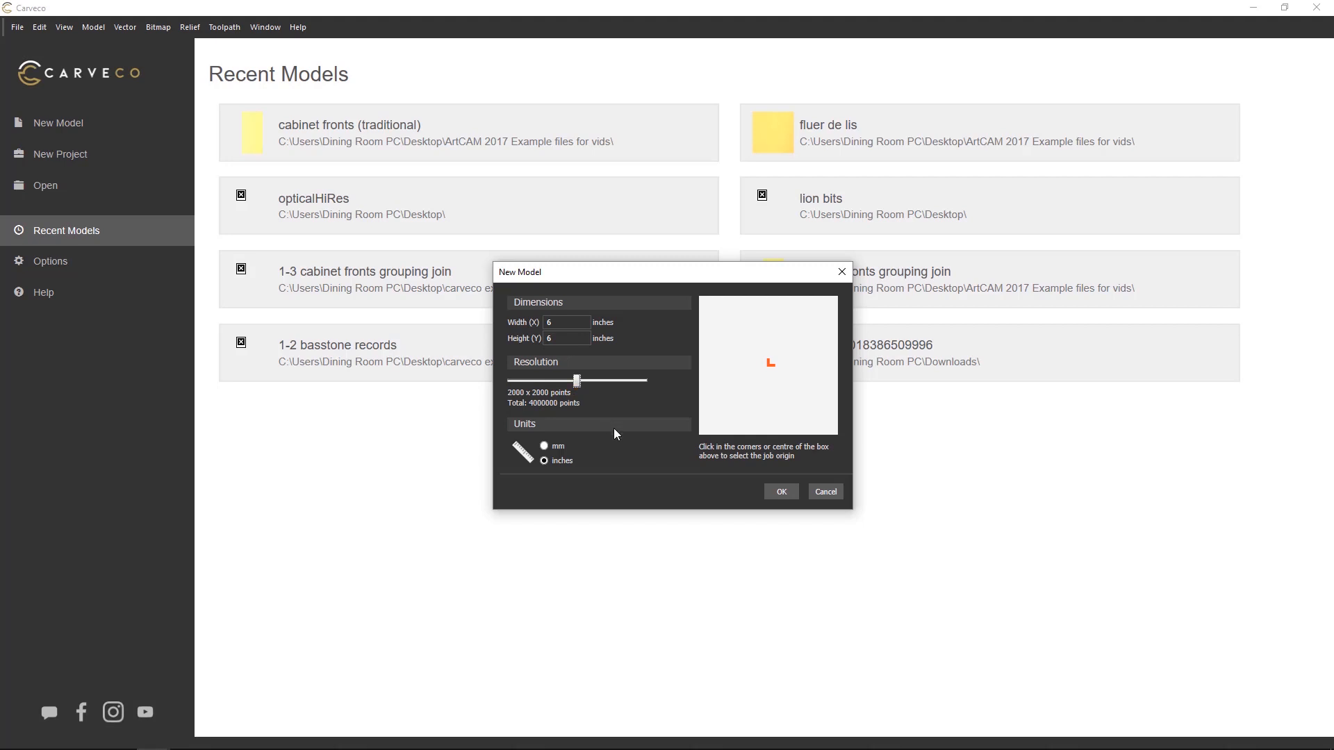
{"action": "left_click", "coordinate": [779, 492]}
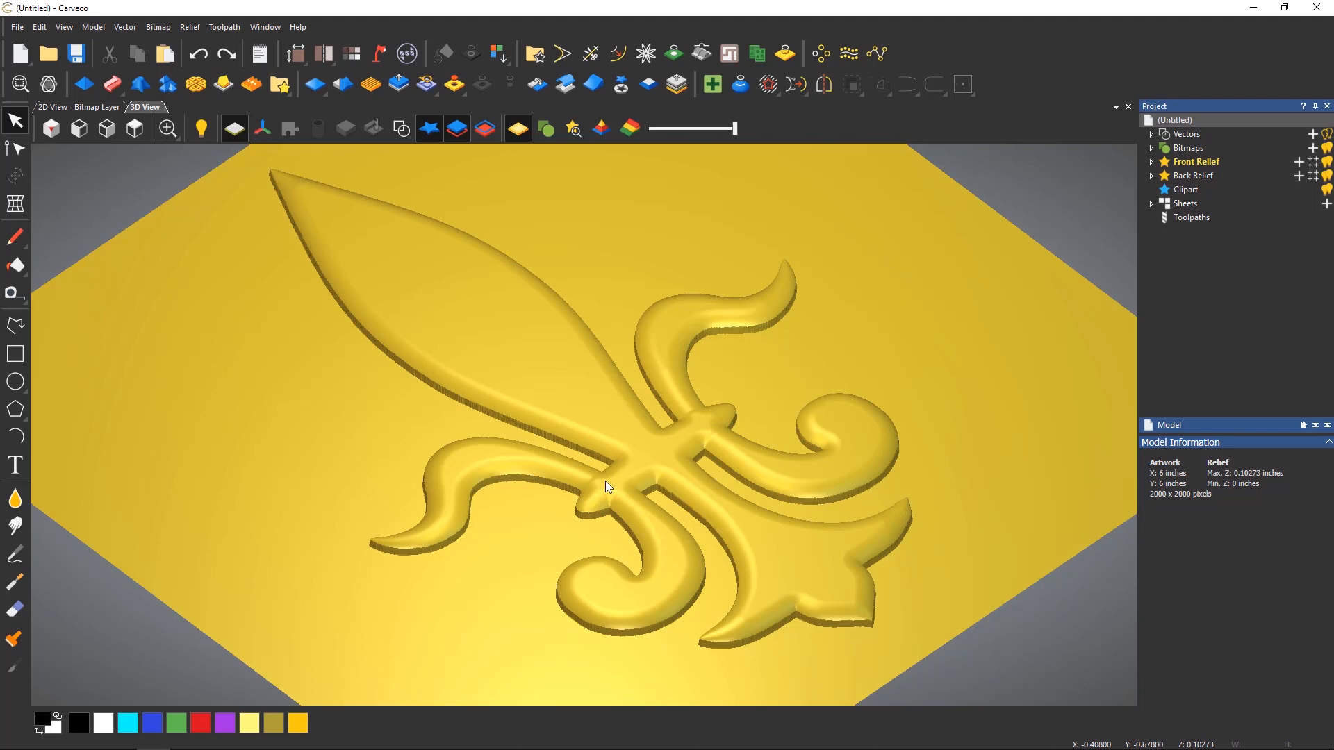
{"action": "mouse_move", "coordinate": [604, 484]}
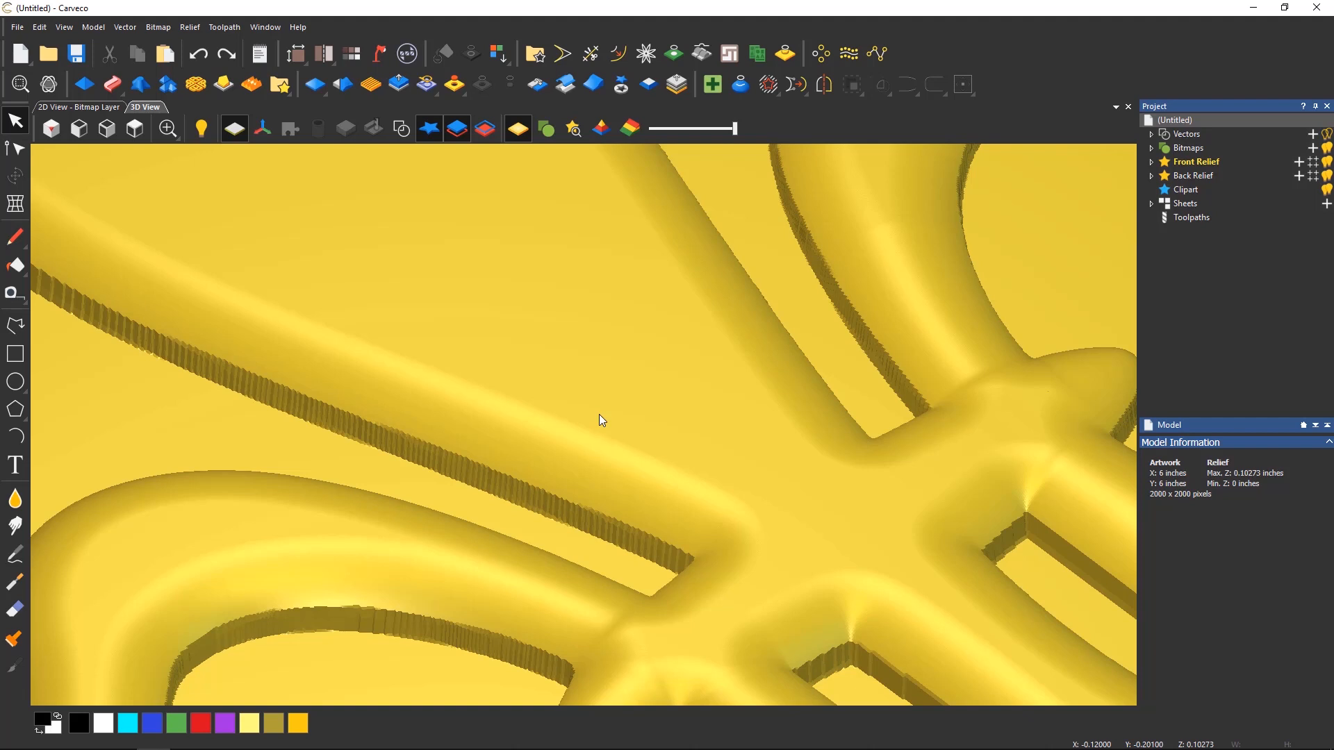
{"action": "mouse_move", "coordinate": [592, 400]}
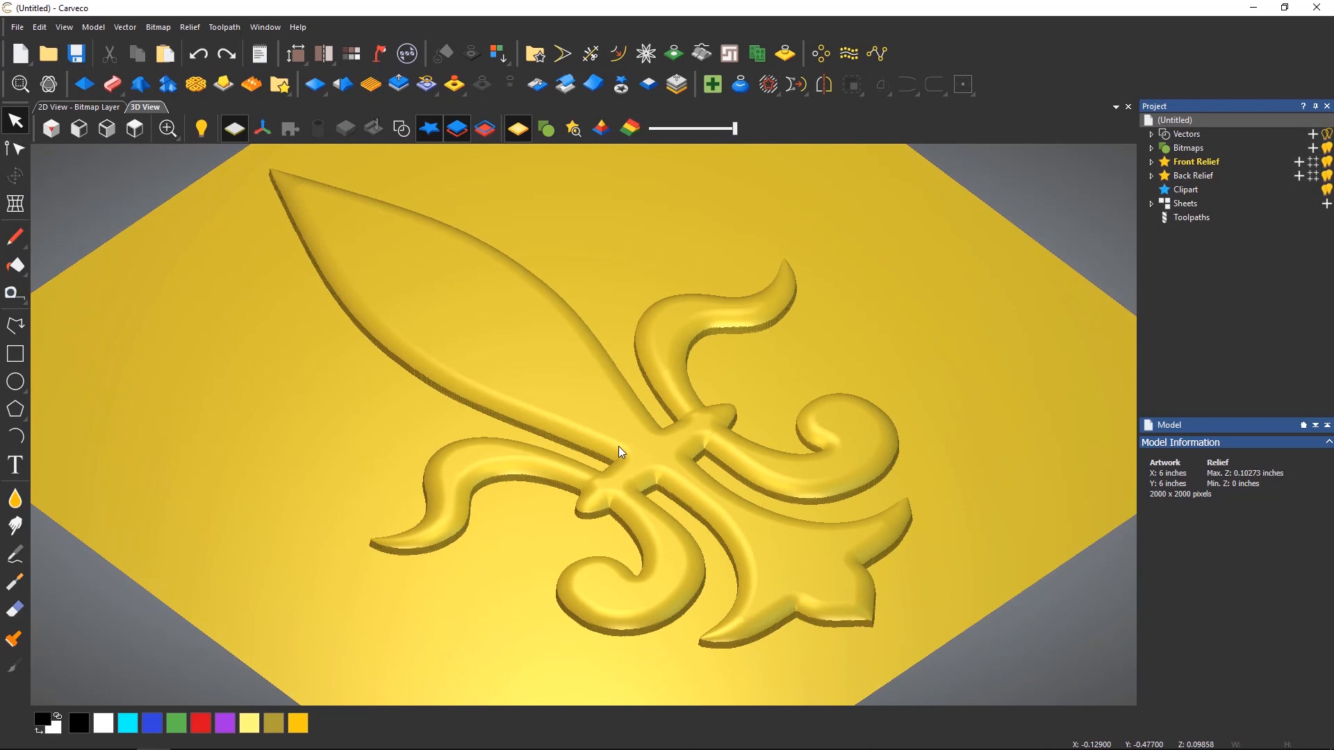
{"action": "mouse_move", "coordinate": [322, 100]}
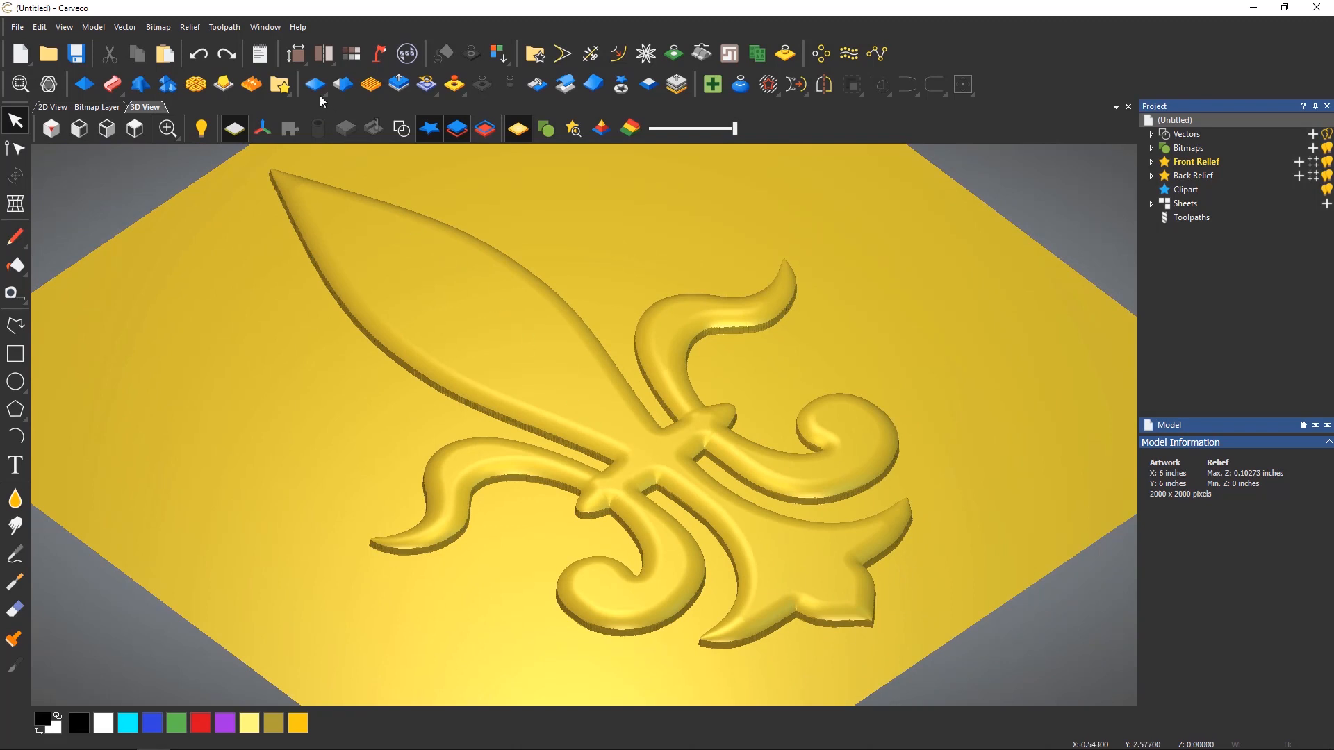
- Clear the fleur-de-lis relief, show its outline in 3D, and reduce the model to 400 x 400
{"action": "left_click", "coordinate": [371, 129]}
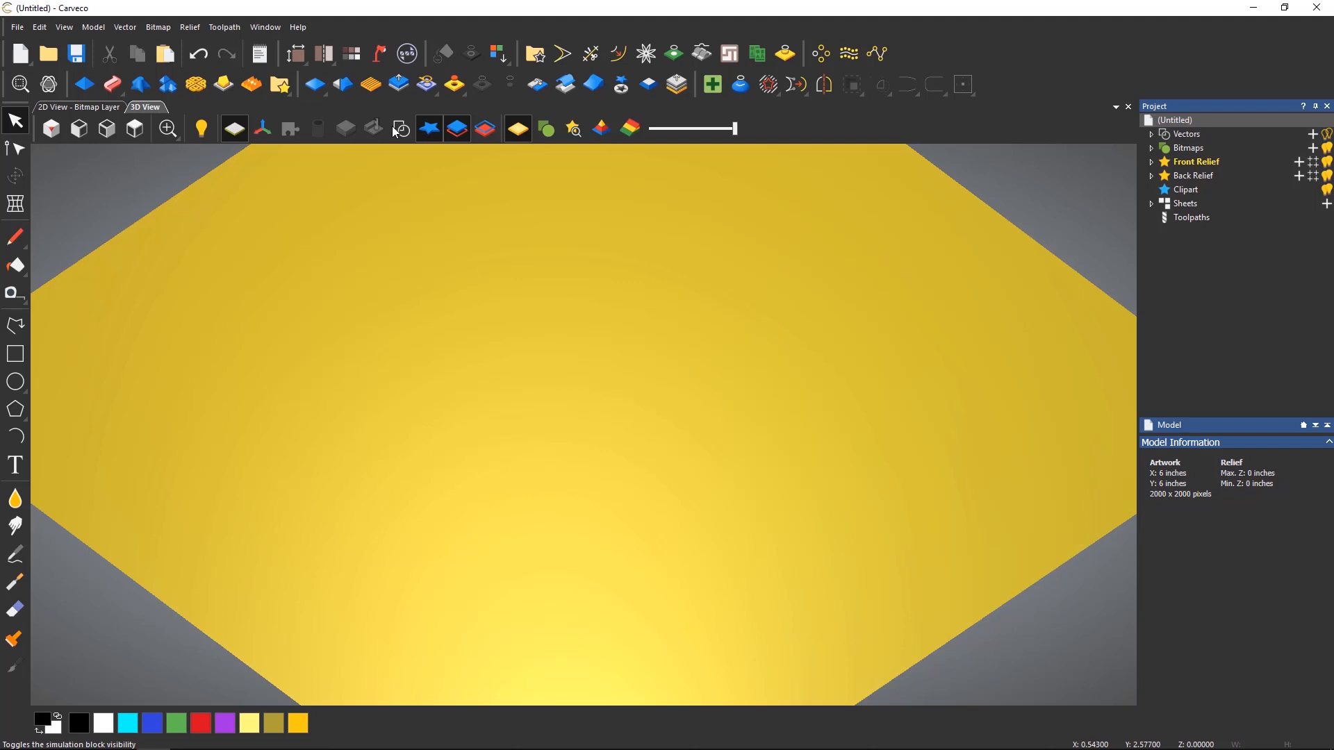
{"action": "left_click", "coordinate": [400, 129]}
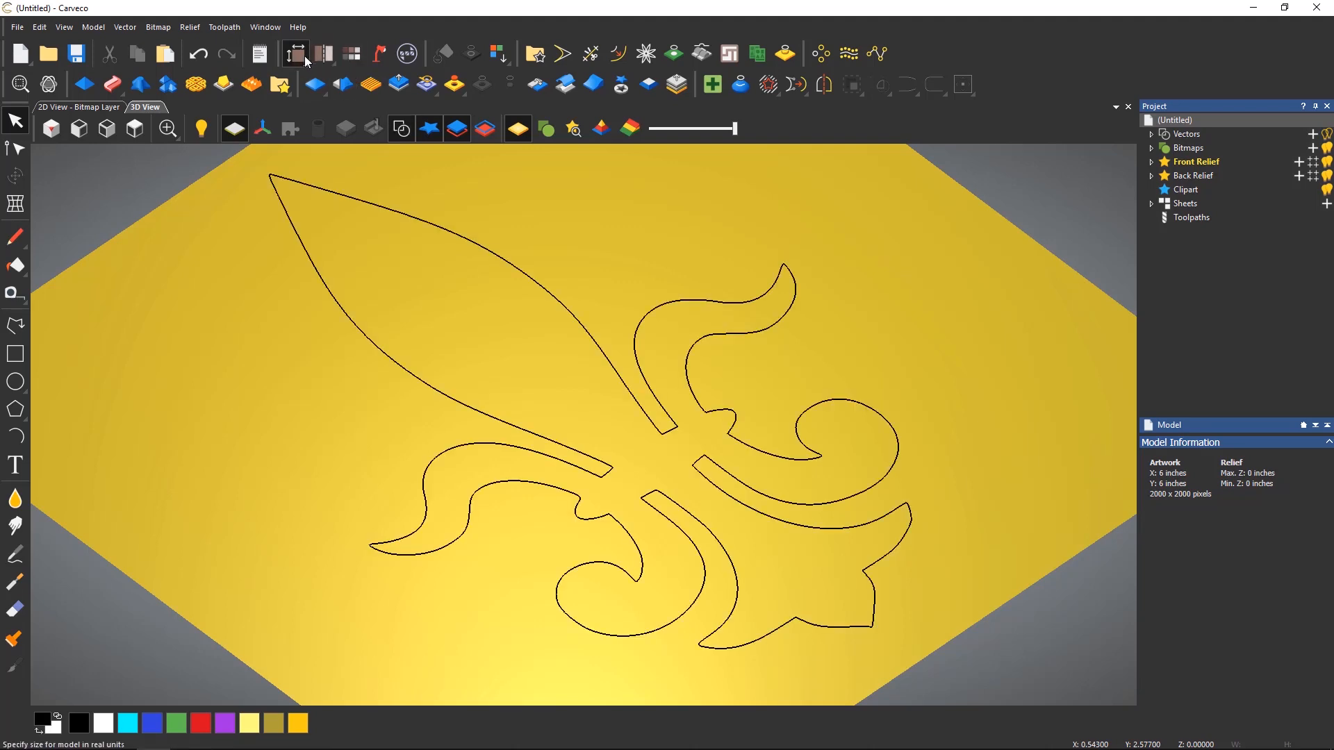
{"action": "left_click", "coordinate": [295, 53]}
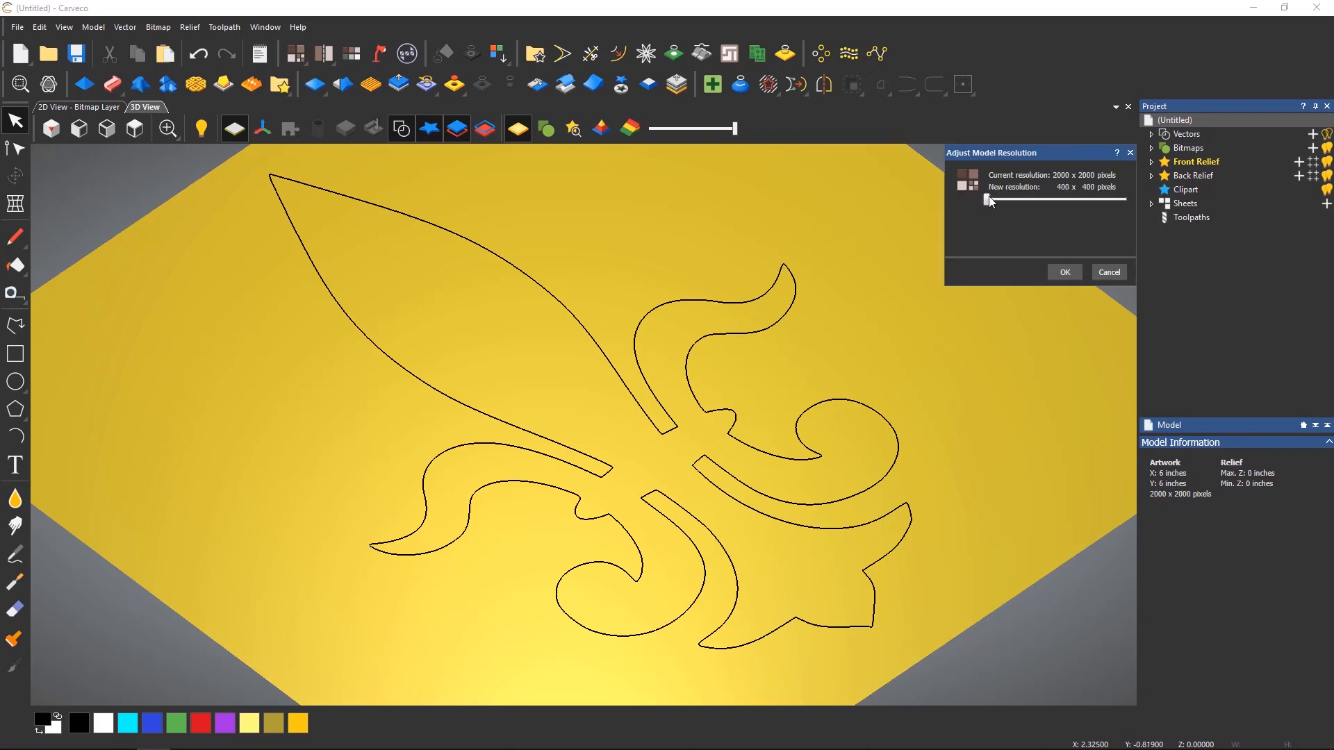
{"action": "left_click", "coordinate": [1062, 271]}
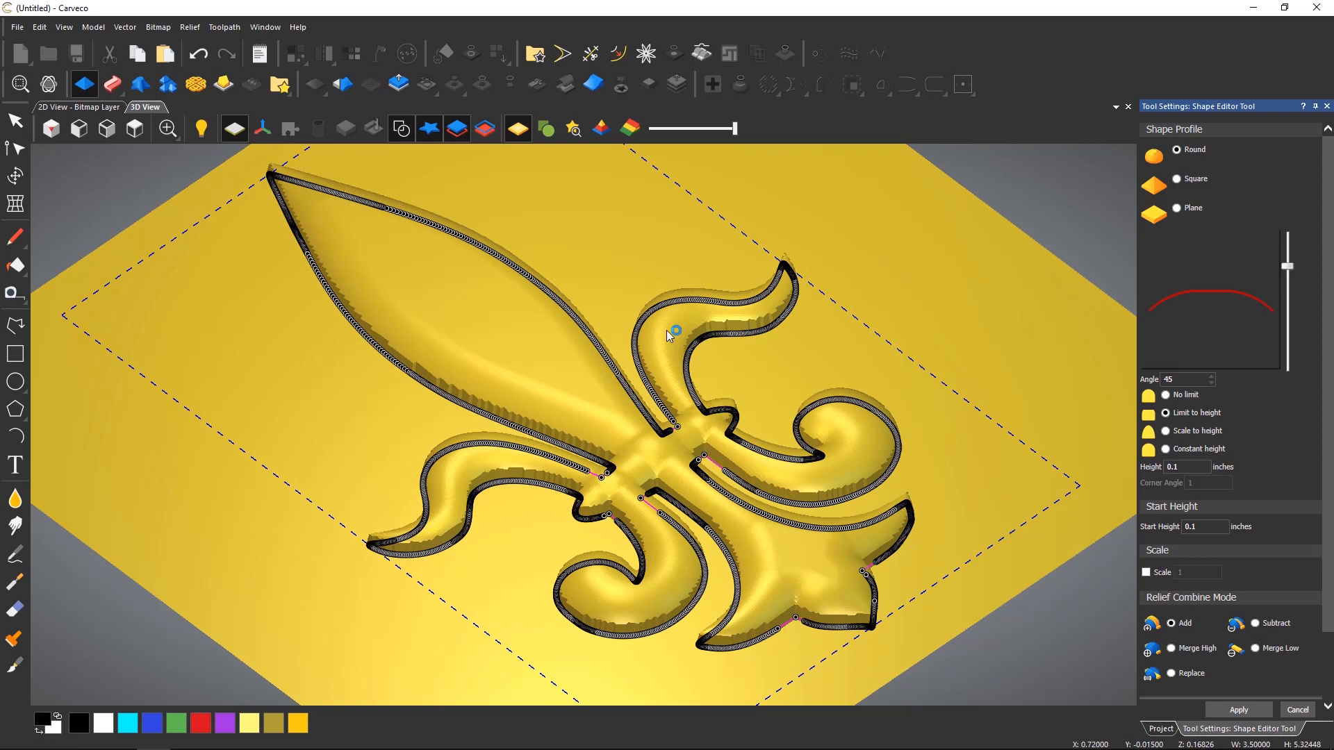
{"action": "mouse_move", "coordinate": [400, 135]}
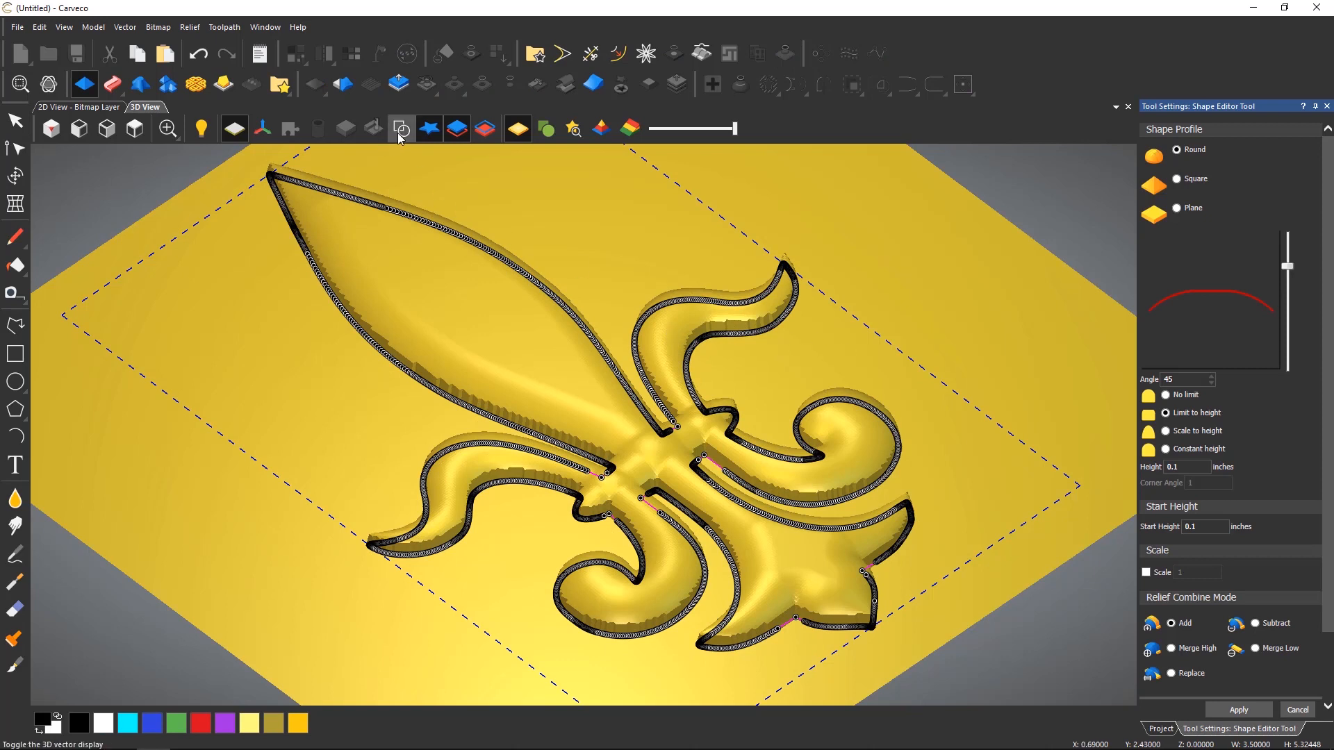
- Hide the 3D outlines and apply the raised fleur-de-lis shape to the model
{"action": "left_click", "coordinate": [401, 129]}
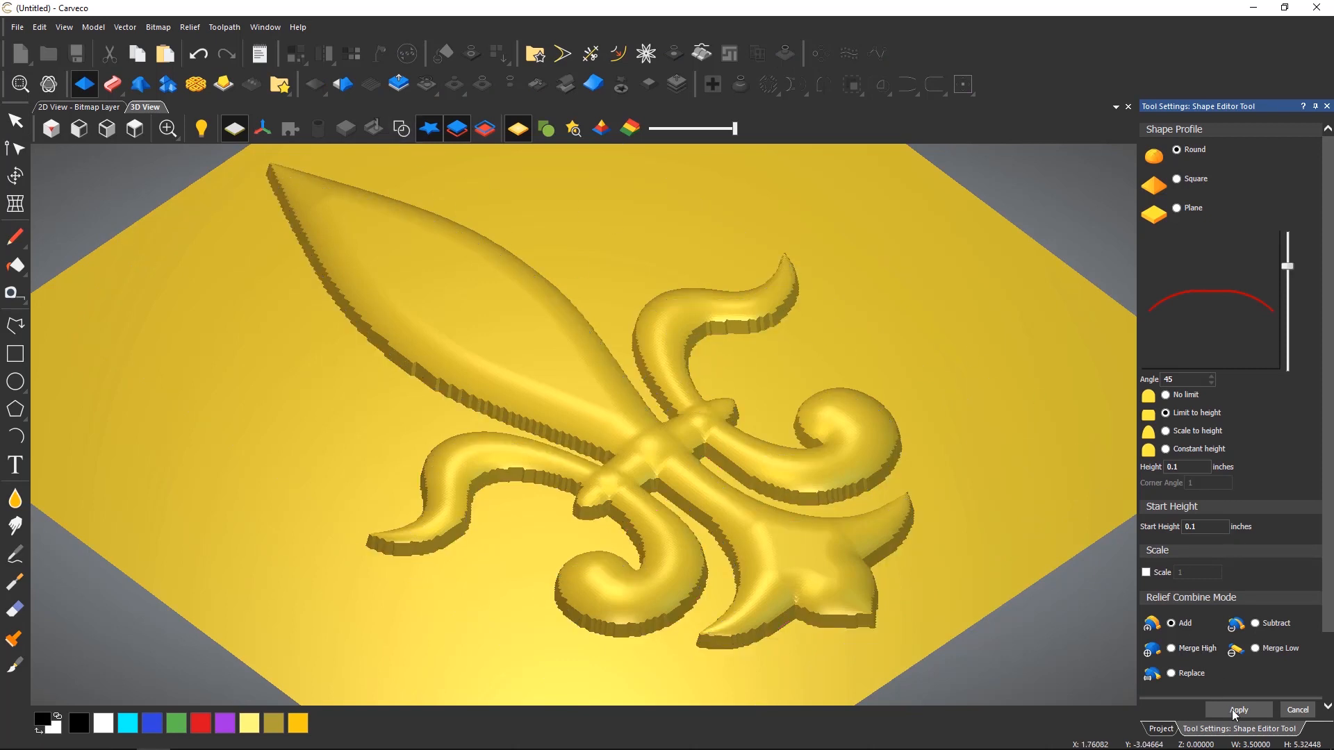
{"action": "left_click", "coordinate": [1235, 709]}
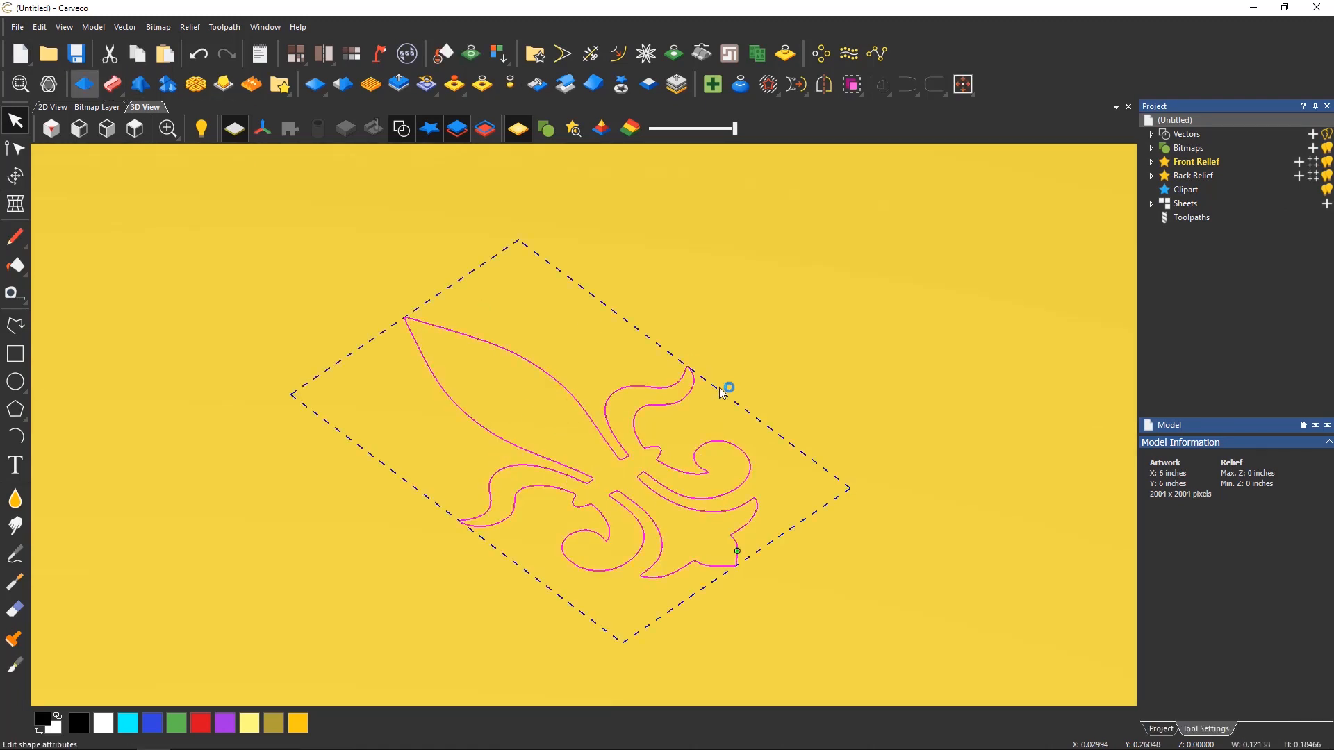
- Raise the small fleur-de-lis with Start Height 0.02 into a stepped relief
{"action": "left_click", "coordinate": [84, 83]}
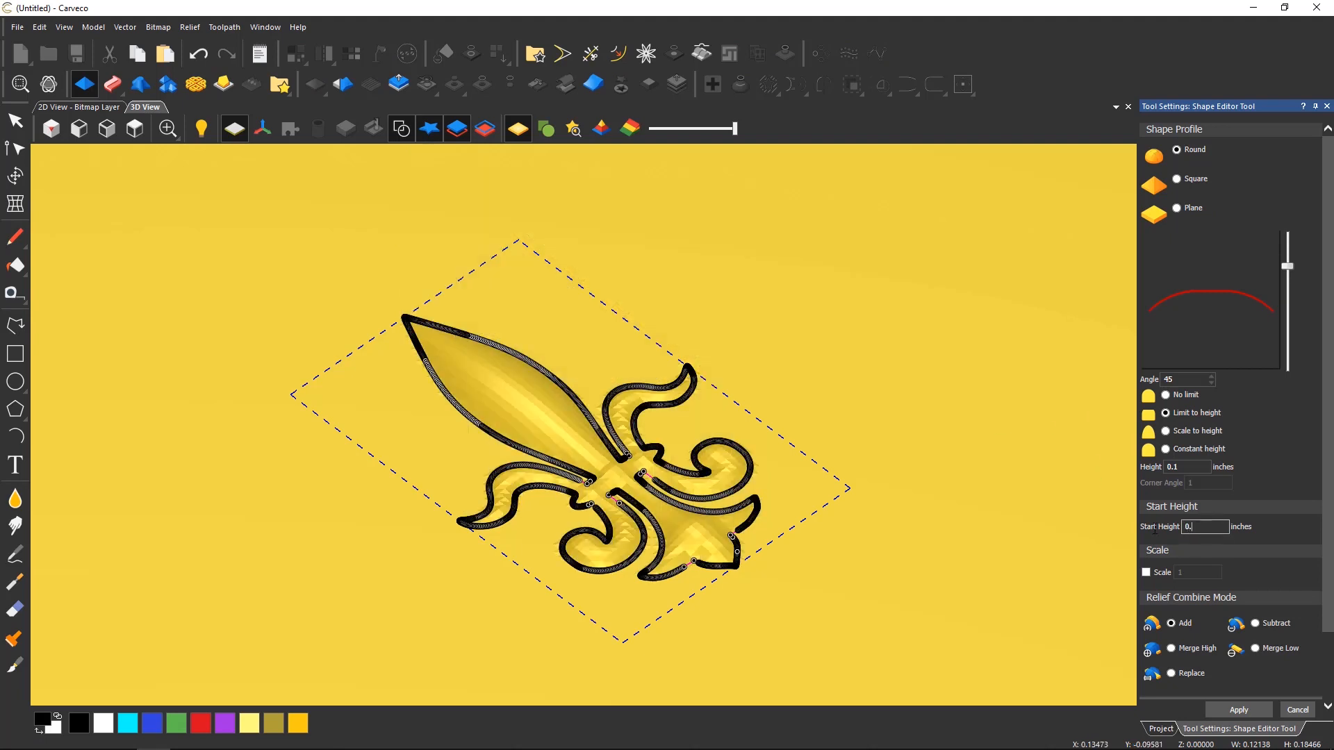
{"action": "type", "text": "0.02"}
{"action": "left_click", "coordinate": [1187, 466]}
{"action": "type", "text": "0.2"}
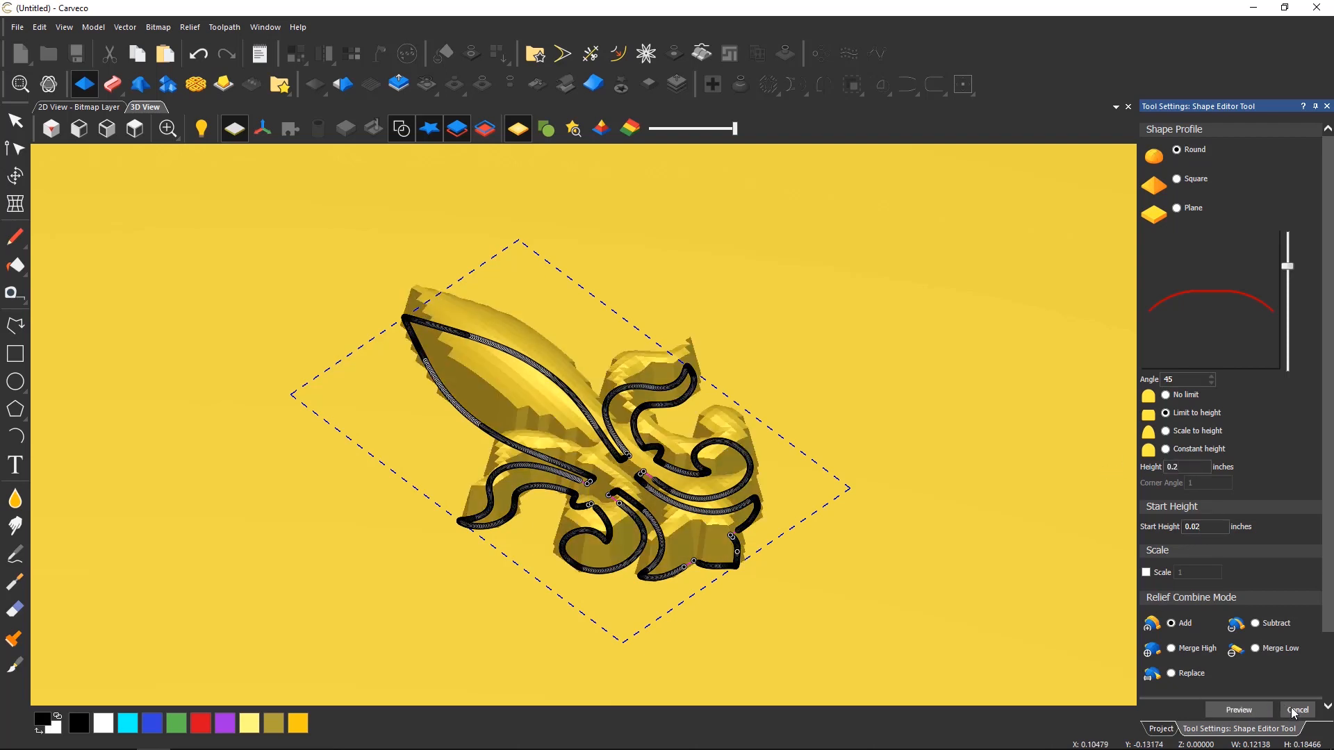
{"action": "left_click", "coordinate": [1297, 709]}
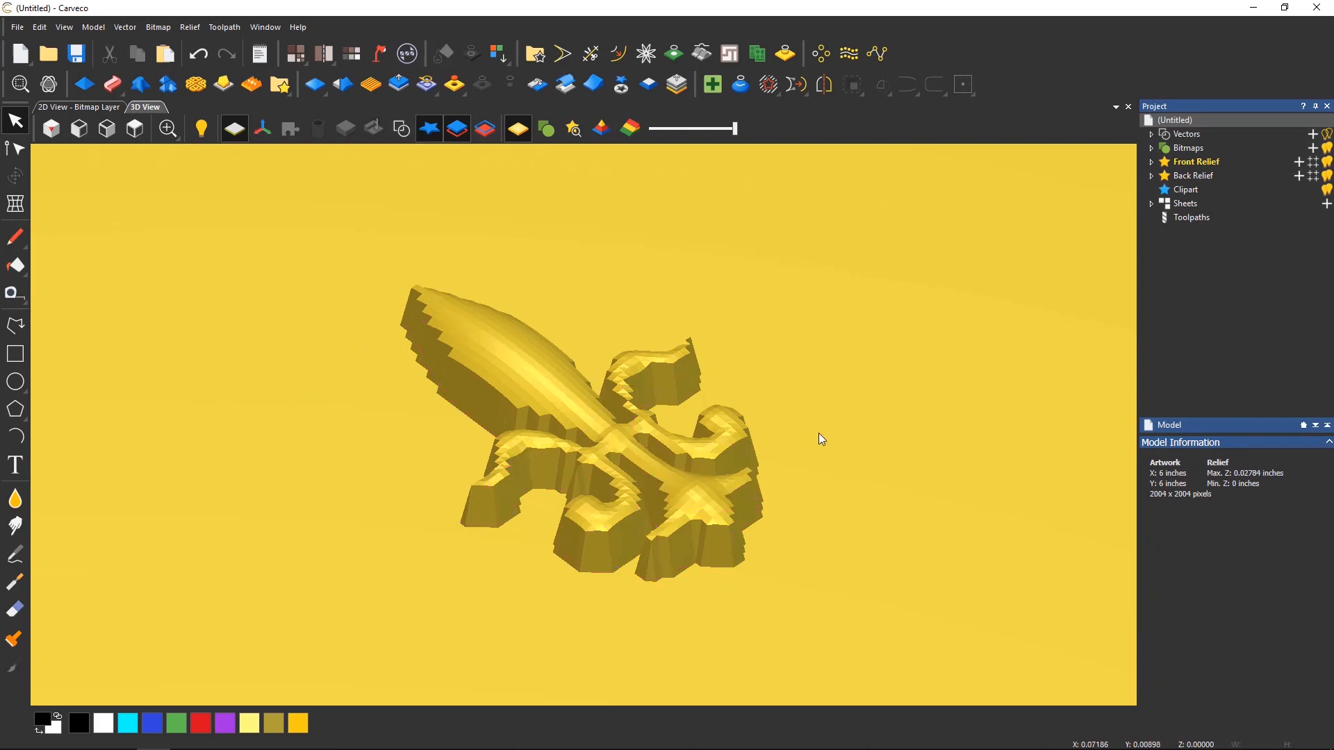
{"action": "scroll", "scroll_direction": "down", "scroll_amount": 3}
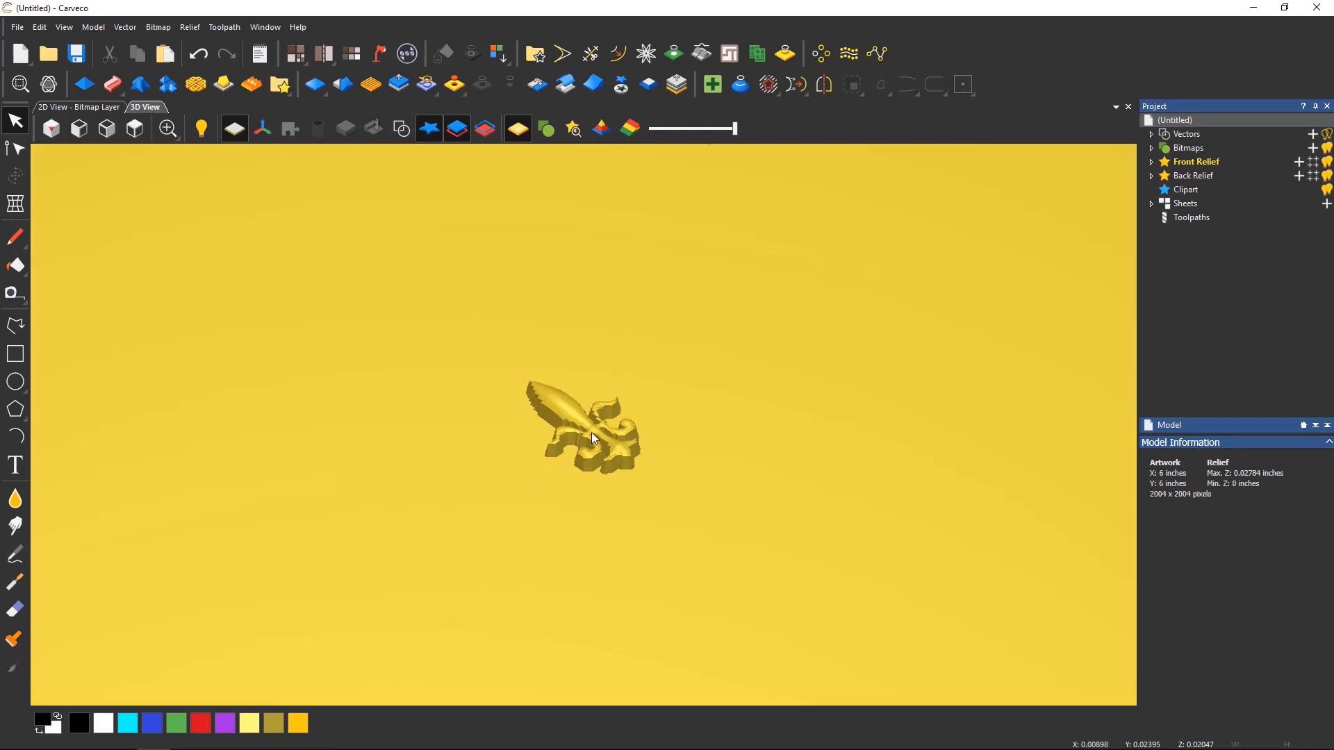